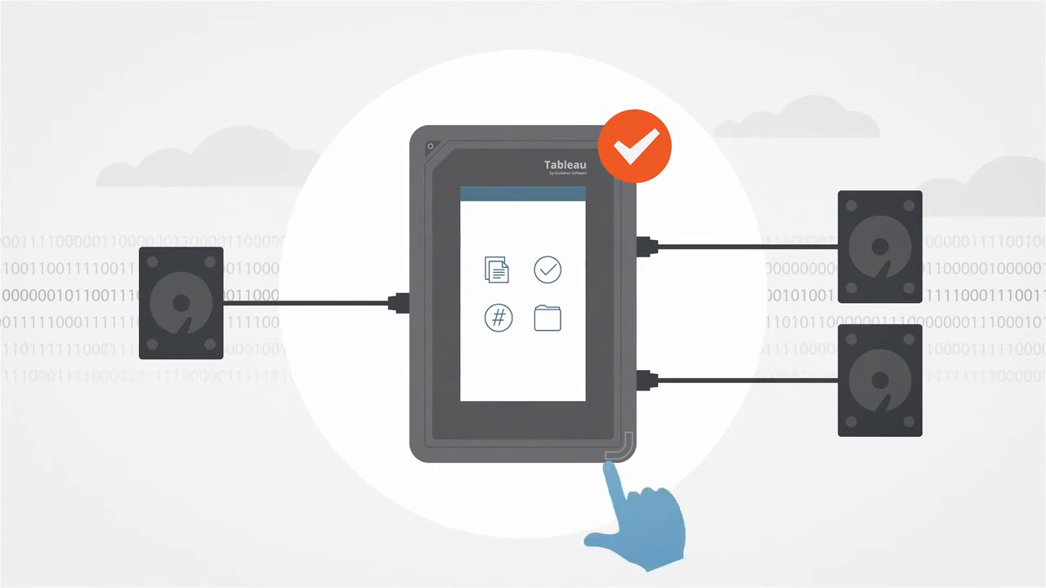
pyautogui.click(497, 271)
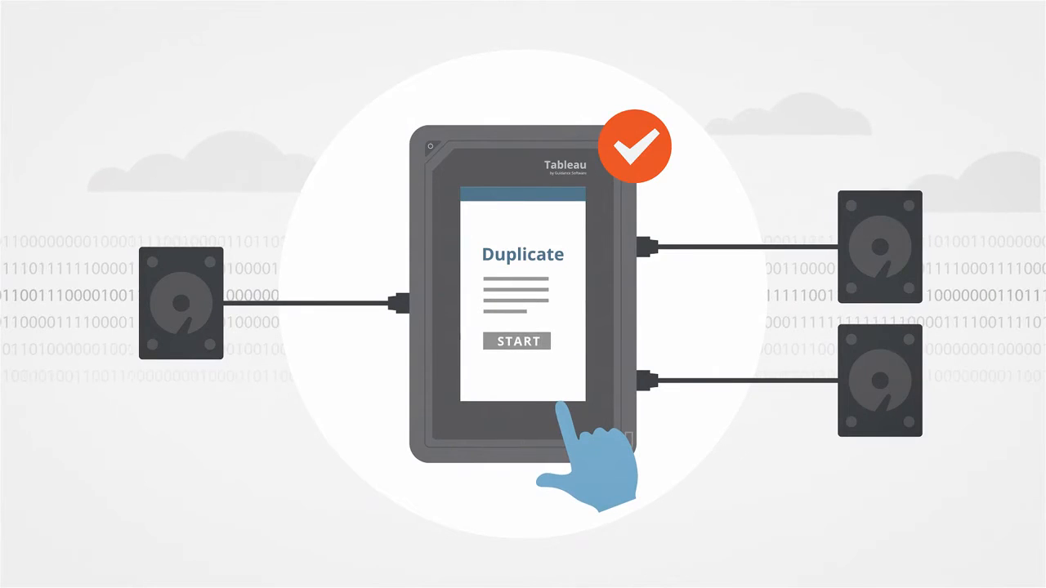
pyautogui.click(517, 342)
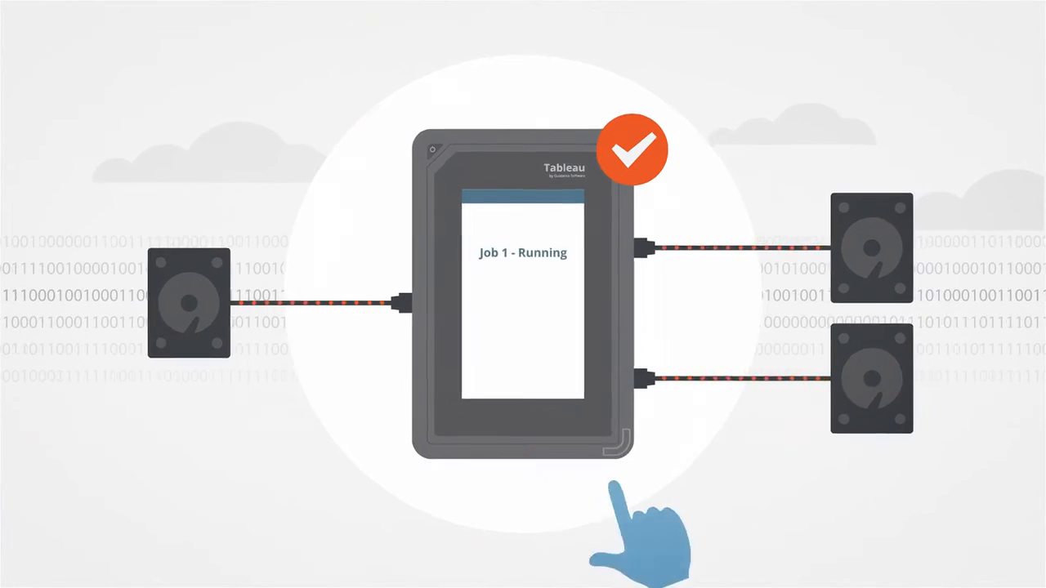